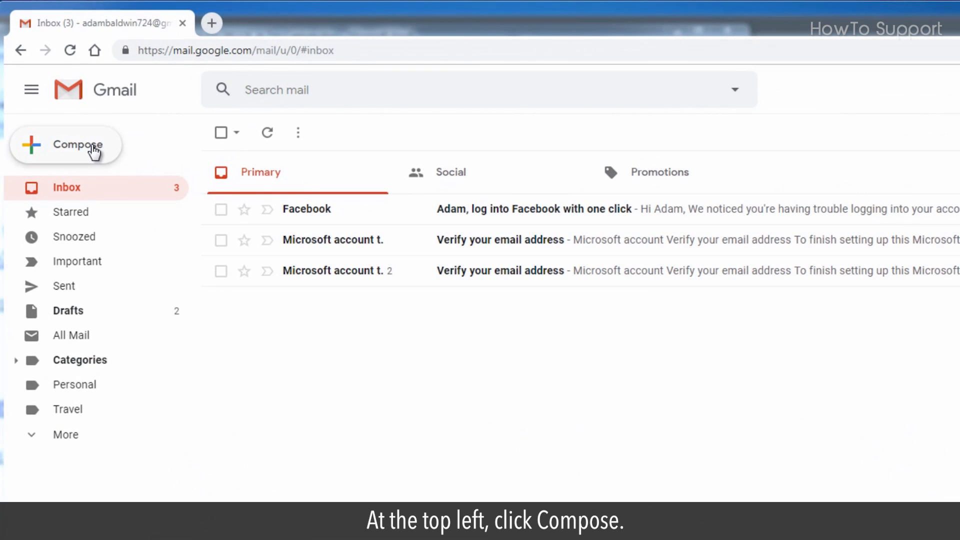
pyautogui.click(77, 144)
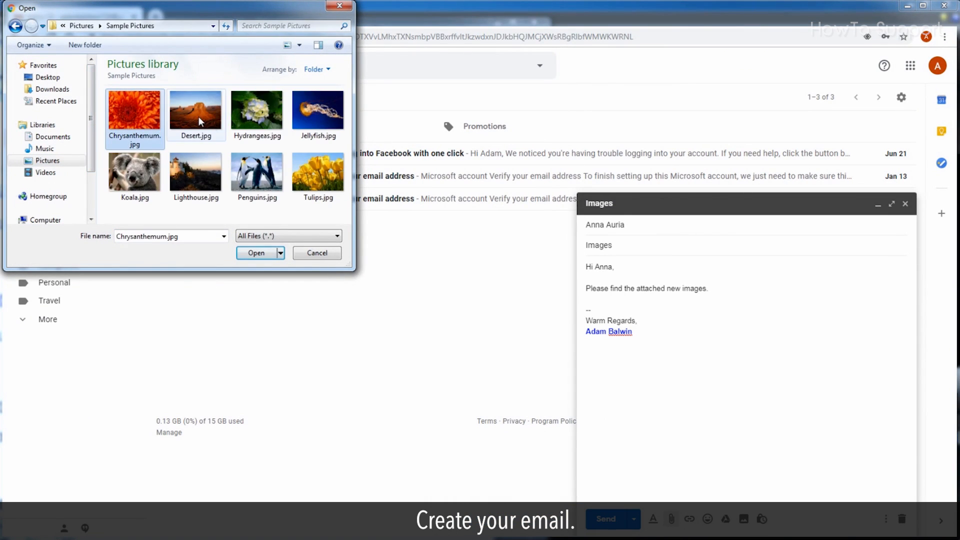
pyautogui.click(256, 253)
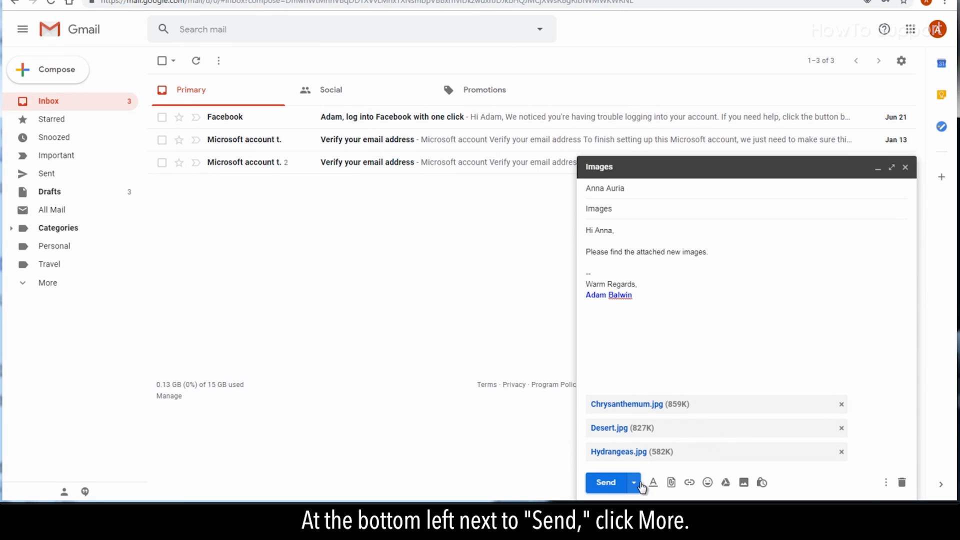
# Schedule the Images email via Pick date & time for Jun 27, 2019 at 9:37 PM.
pyautogui.click(633, 483)
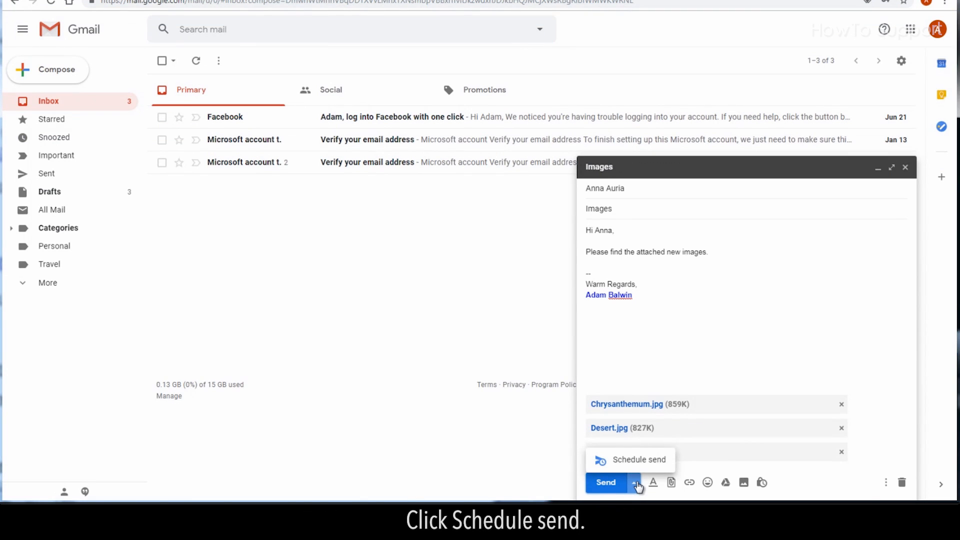
pyautogui.click(638, 458)
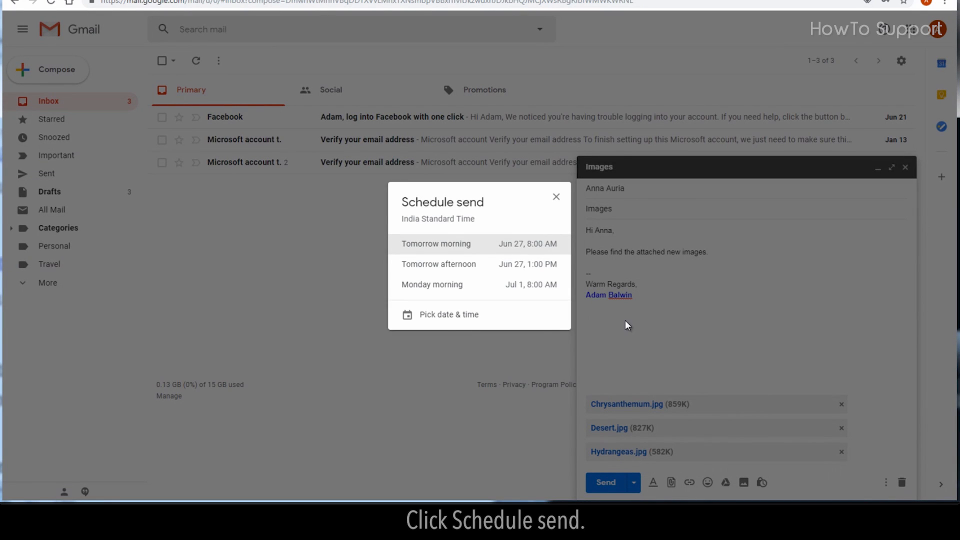
pyautogui.click(448, 314)
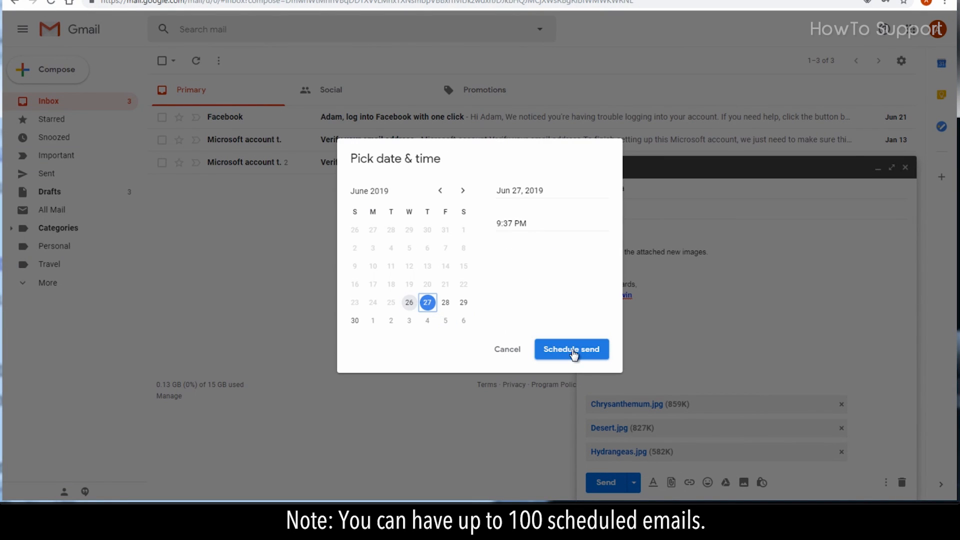
pyautogui.click(571, 349)
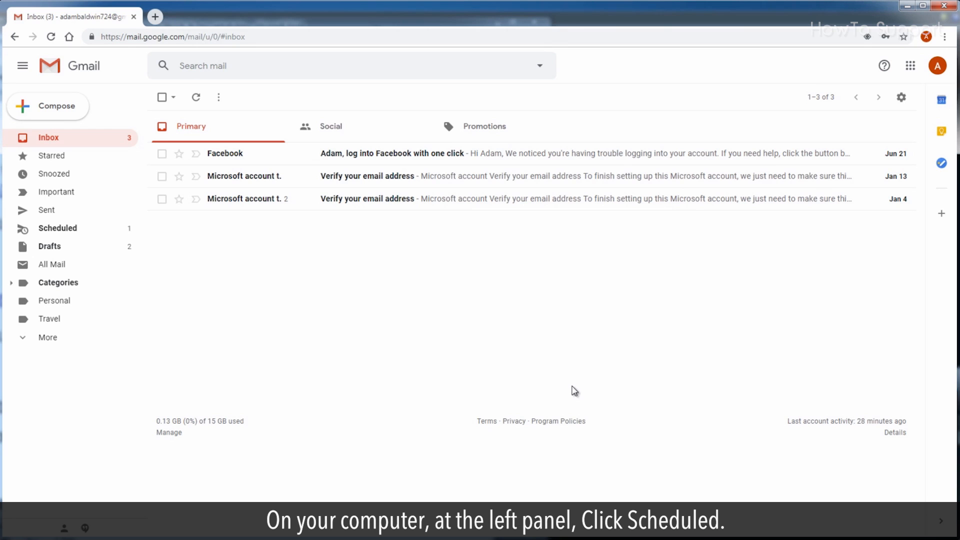
# Cancel send on the Images email from the Scheduled folder, reopening it as a draft.
pyautogui.click(58, 228)
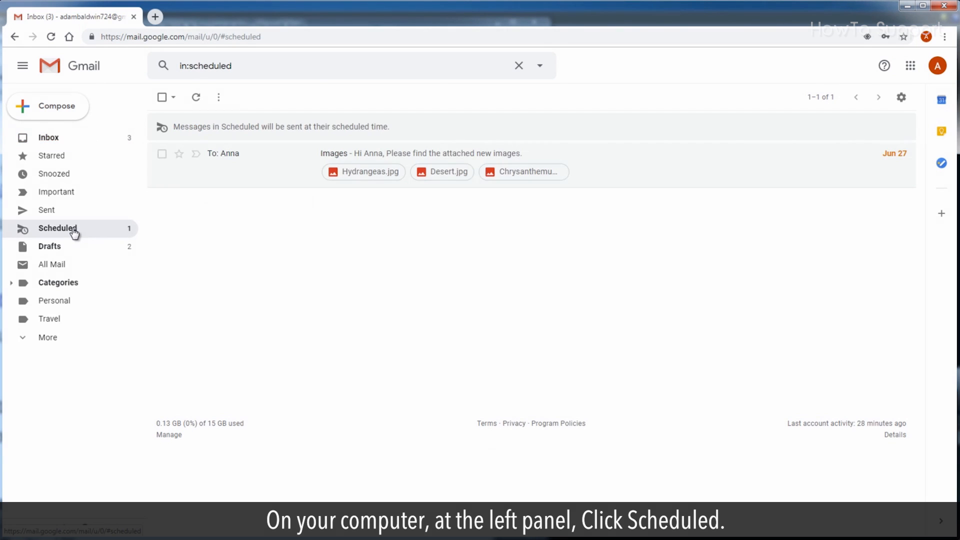
pyautogui.click(162, 154)
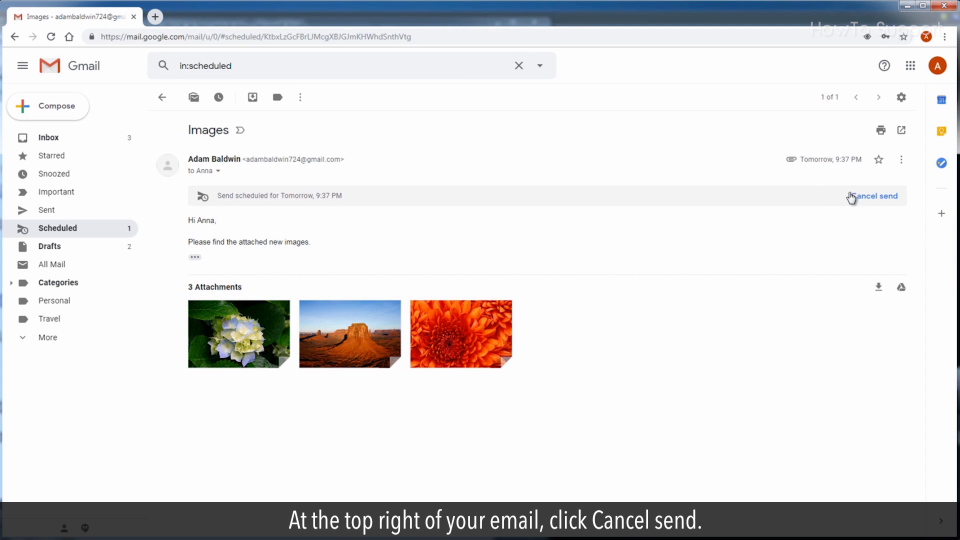
pyautogui.click(876, 196)
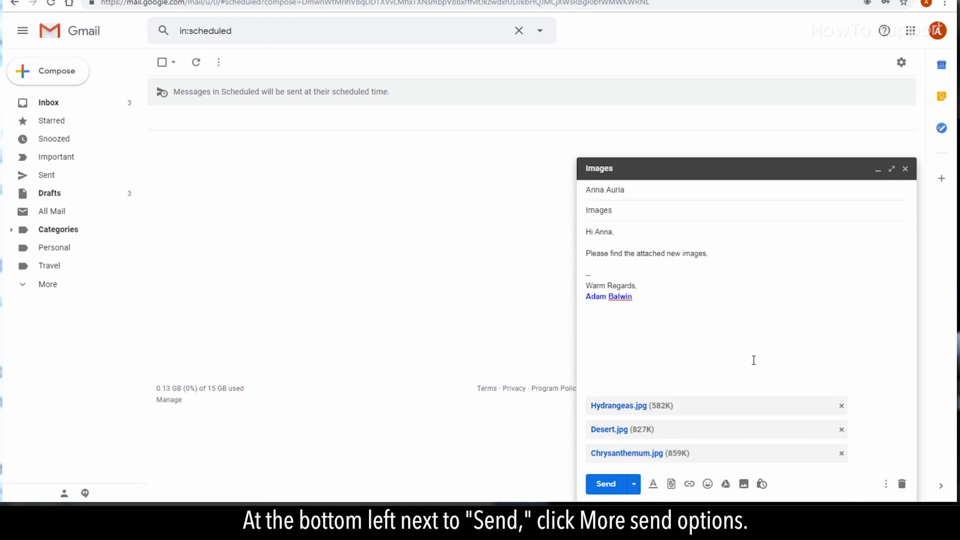
# Reschedule the Images email for Jun 29, 2019 at 9:38 PM.
pyautogui.click(633, 484)
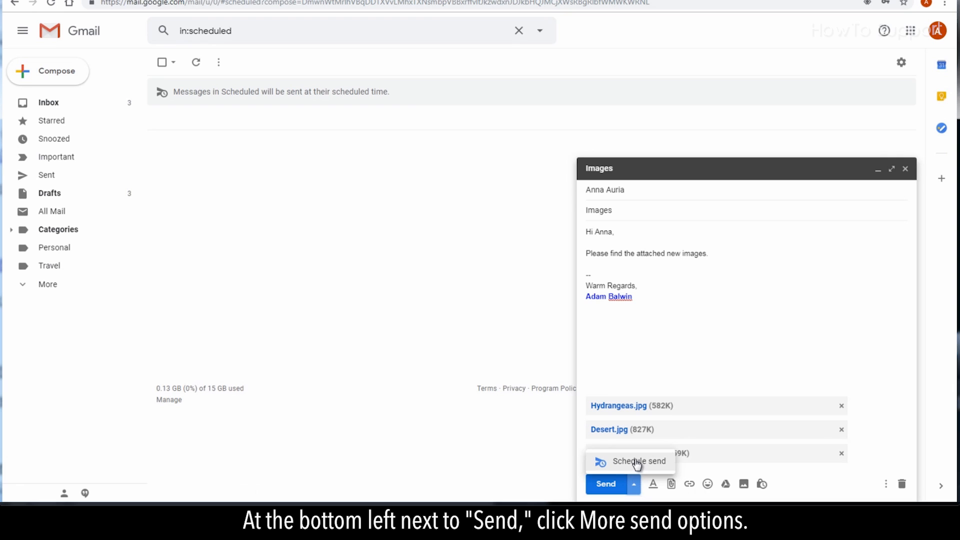
pyautogui.click(639, 461)
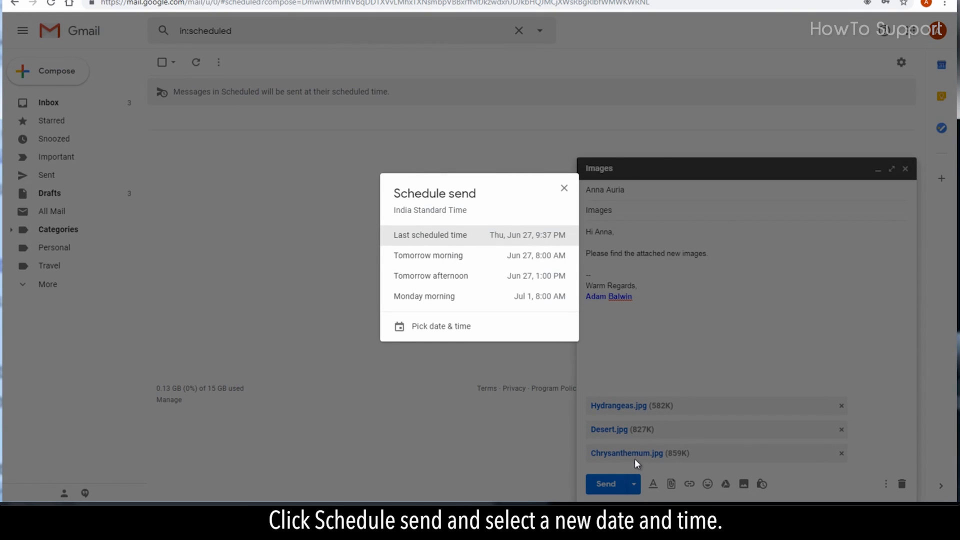
pyautogui.click(440, 326)
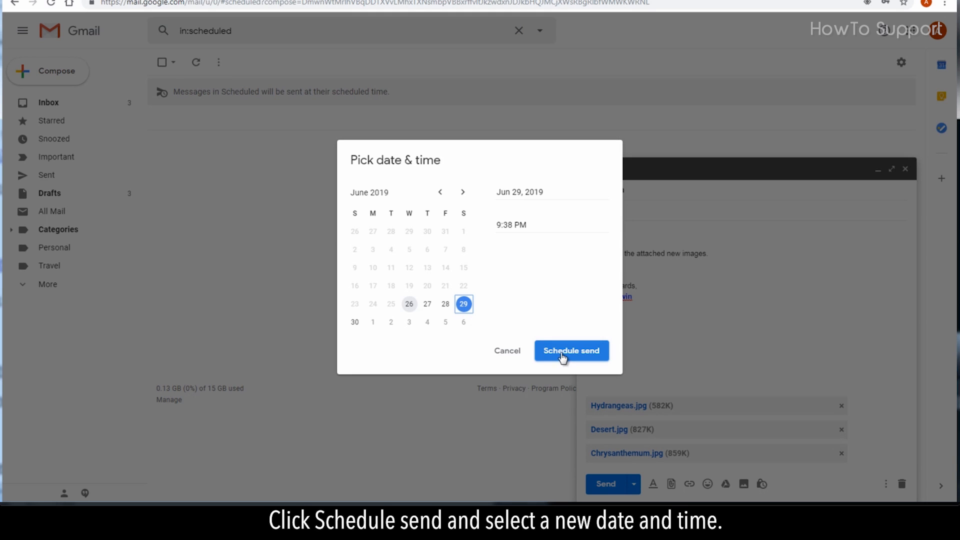
pyautogui.click(571, 351)
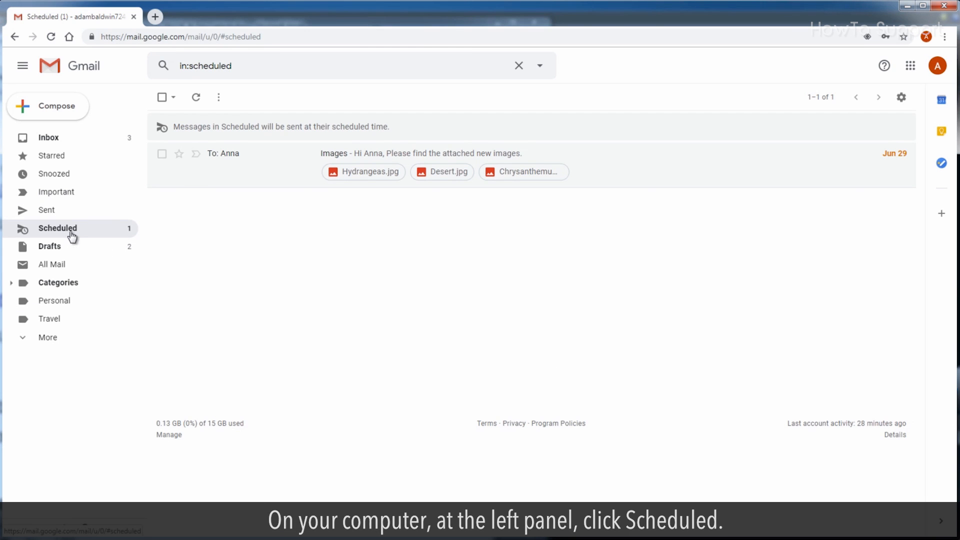
# Cancel send on the ticked Images email in Scheduled and show it in the Drafts list.
pyautogui.click(162, 154)
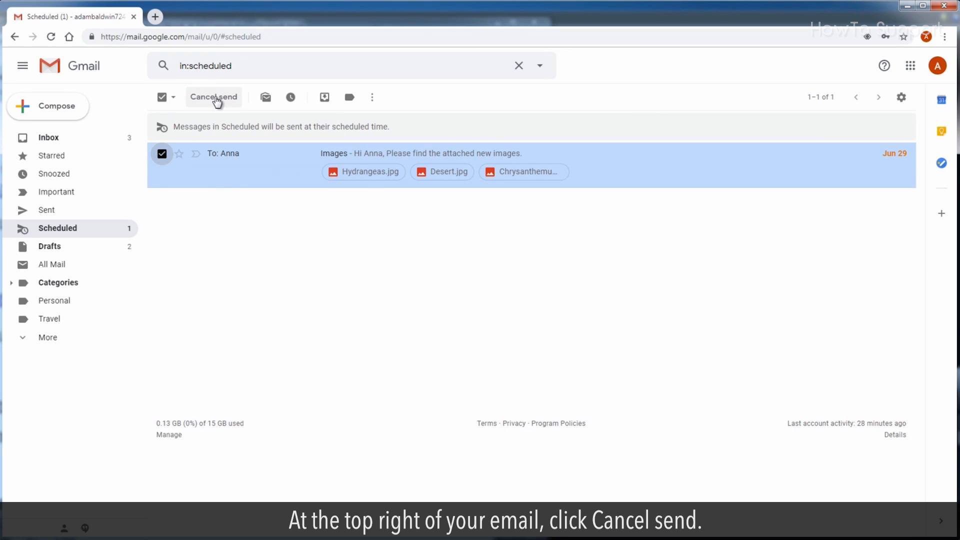
pyautogui.click(214, 97)
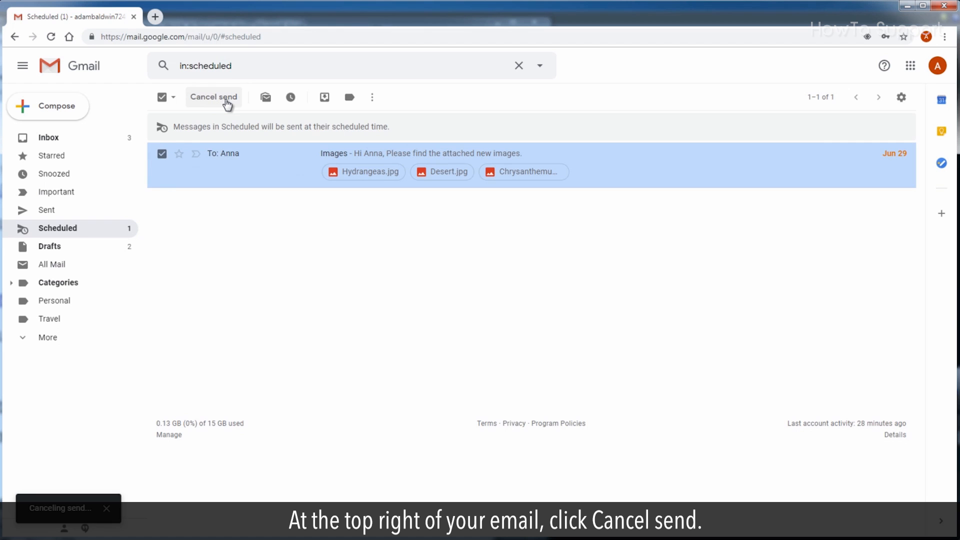
pyautogui.click(214, 97)
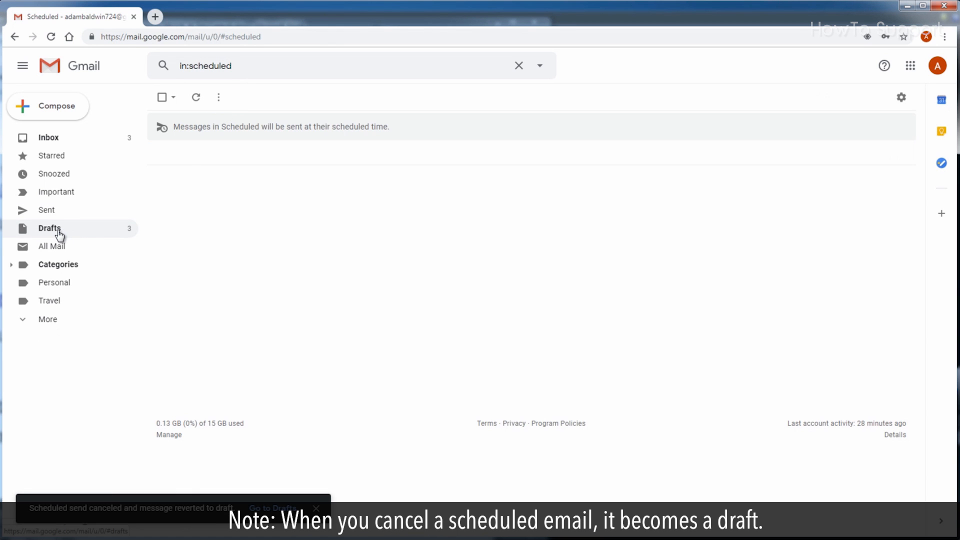
pyautogui.click(50, 228)
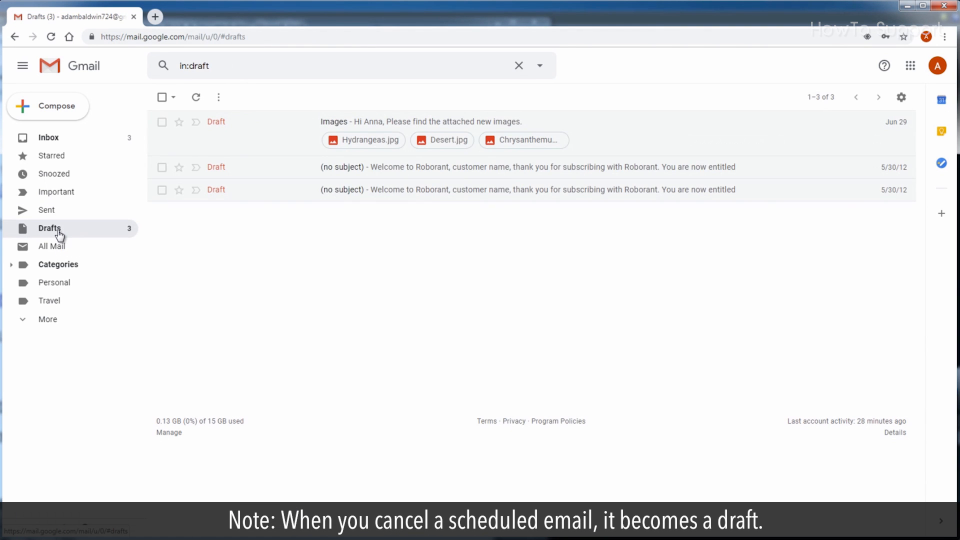